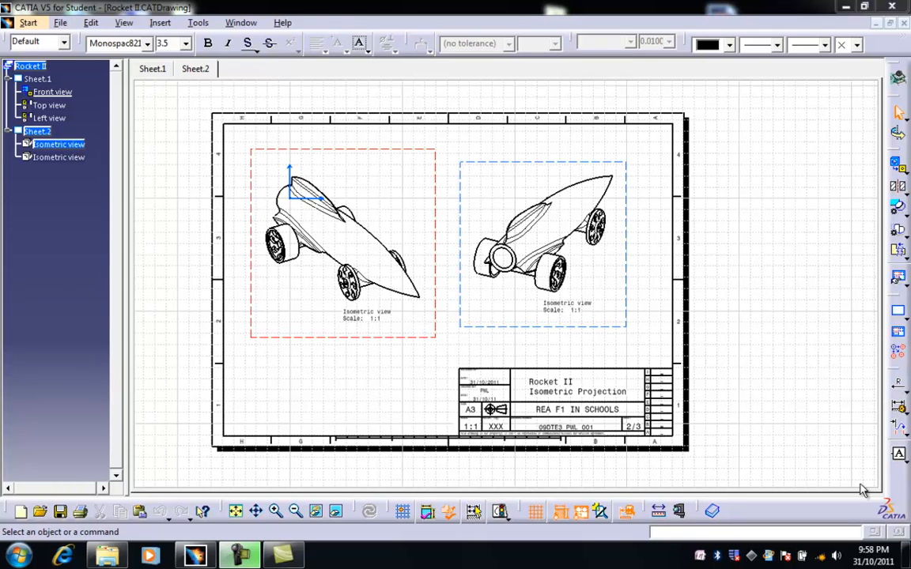
{"action": "mouse_move", "coordinate": [718, 366]}
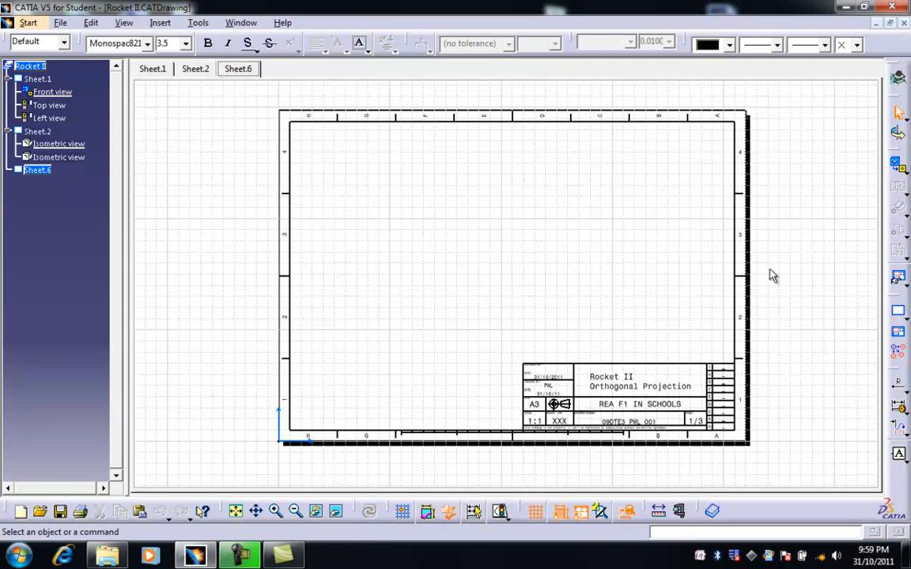
{"action": "mouse_move", "coordinate": [899, 163]}
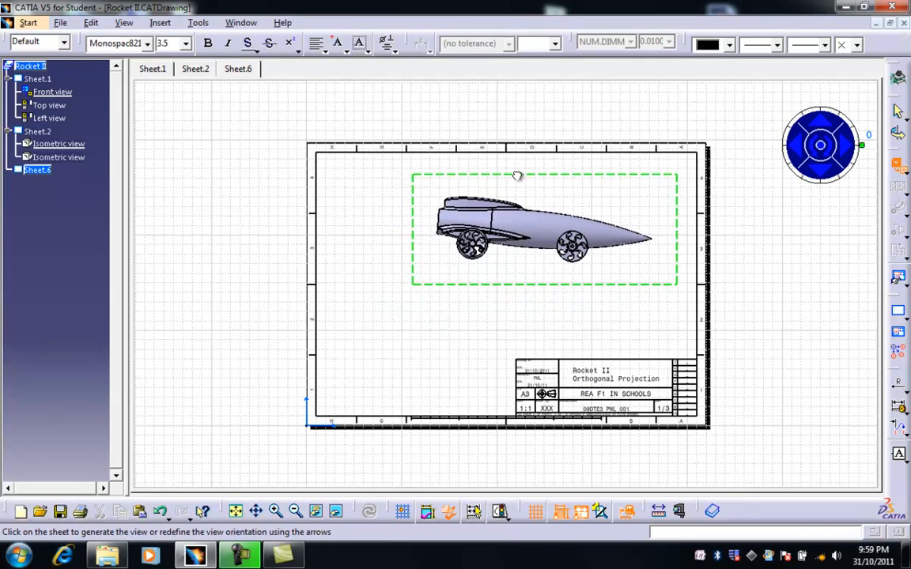
Place the rocket car front view on Sheet.6 at scale 1:1.
{"action": "left_click", "coordinate": [517, 175]}
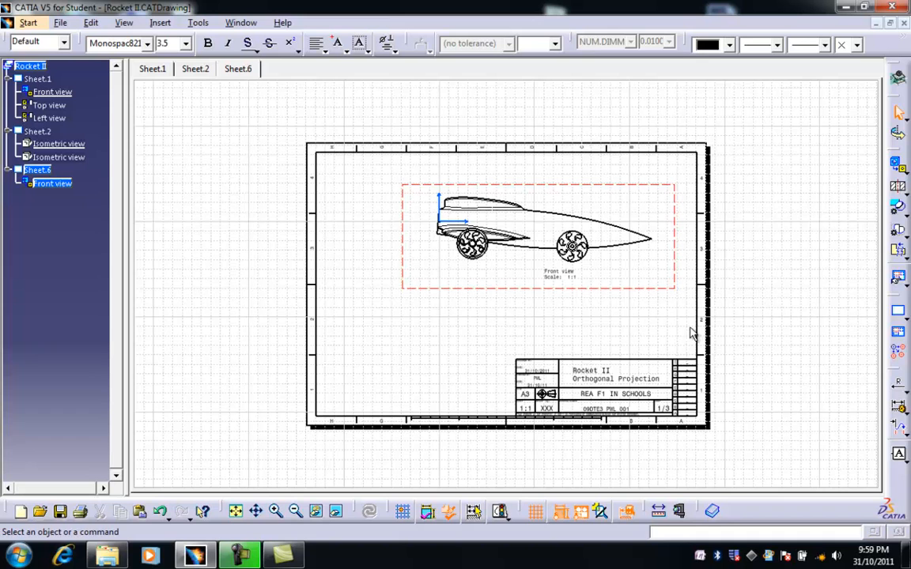
{"action": "mouse_move", "coordinate": [460, 367]}
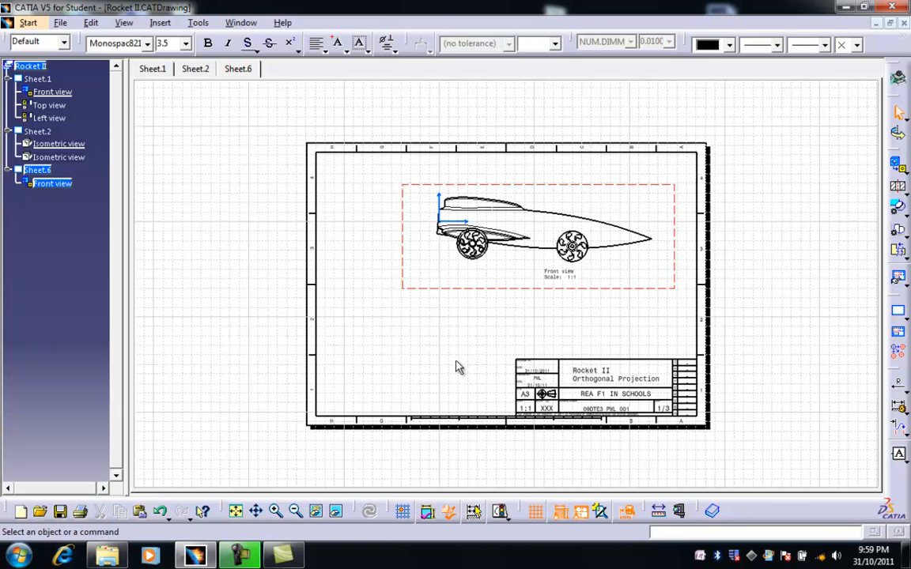
{"action": "mouse_move", "coordinate": [886, 296]}
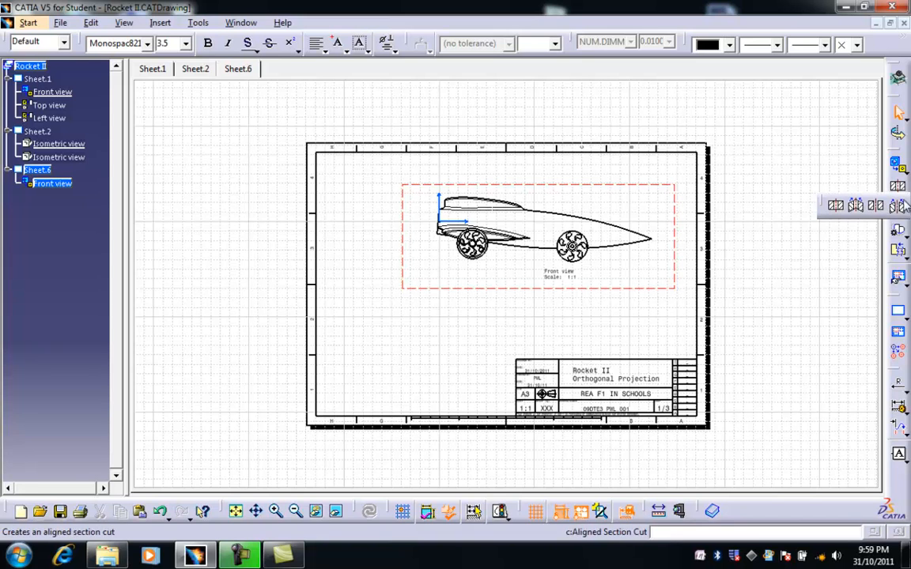
{"action": "mouse_move", "coordinate": [876, 205]}
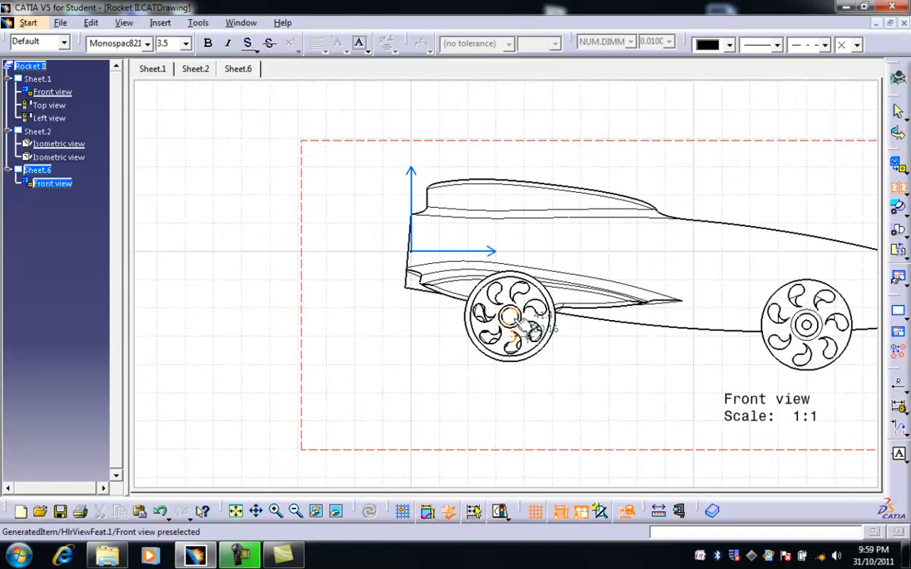
Start the section cutting line at the front wheel centre of the front view.
{"action": "left_click", "coordinate": [510, 317]}
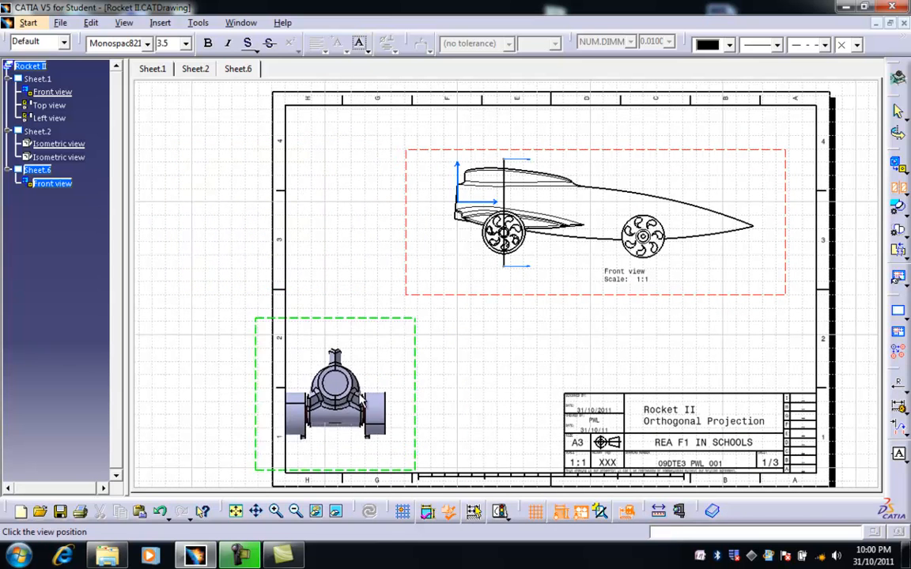
Place the Section cut A-A view below the front view.
{"action": "left_click_drag", "start_coordinate": [336, 392], "coordinate": [415, 388]}
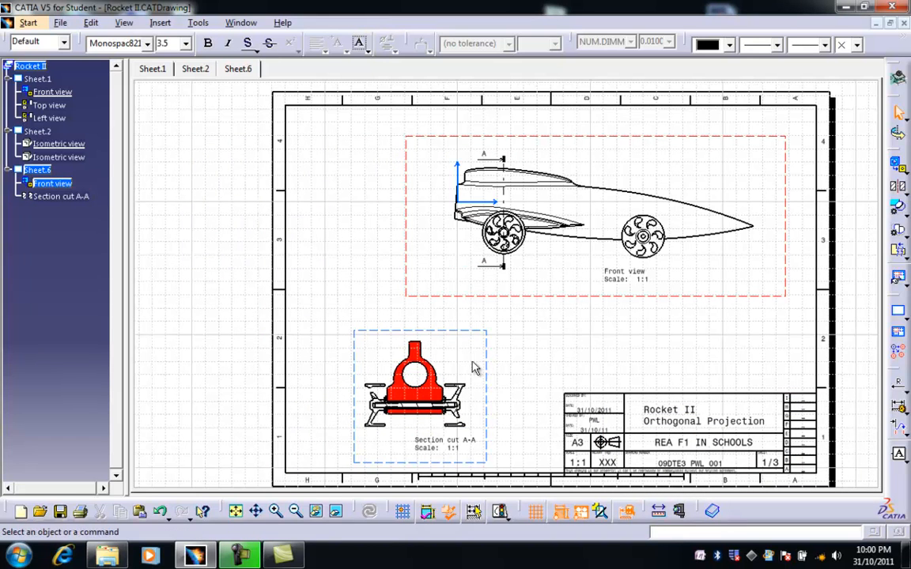
{"action": "mouse_move", "coordinate": [408, 450]}
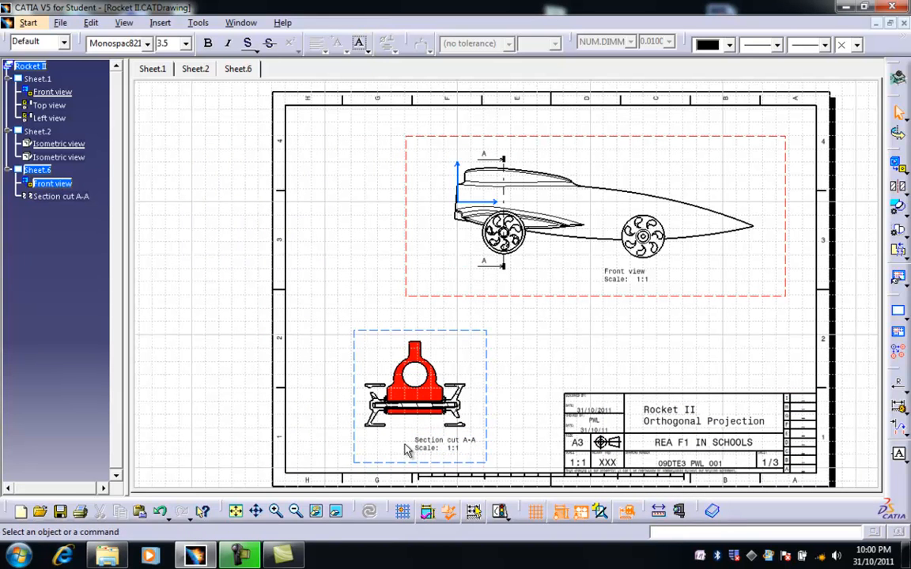
{"action": "mouse_move", "coordinate": [510, 166]}
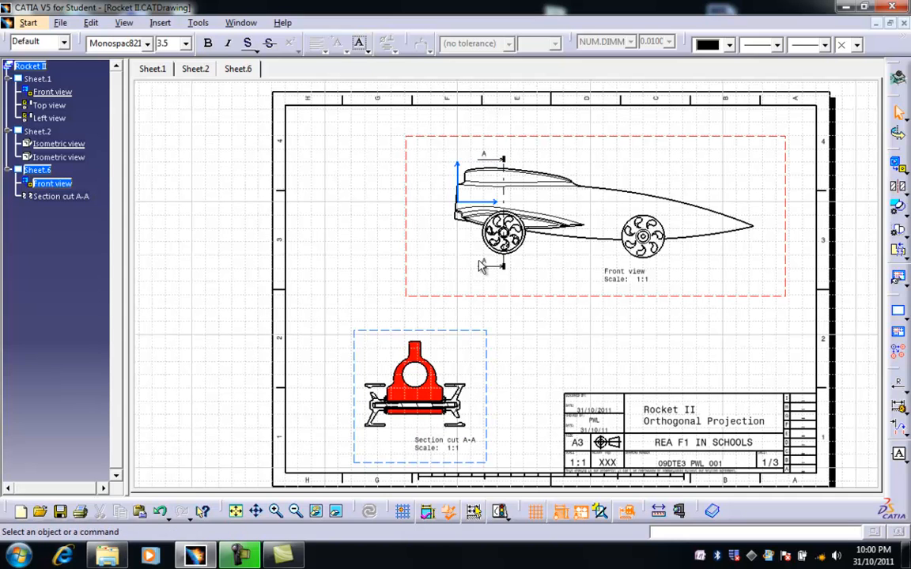
{"action": "mouse_move", "coordinate": [493, 261]}
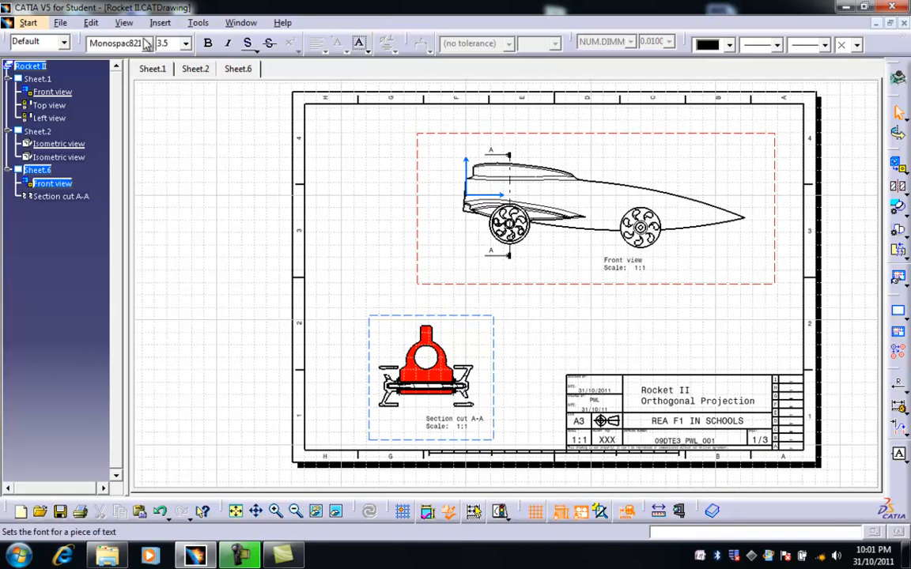
Enter Sheet Background editing and change the title block text to 'Section'.
{"action": "left_click", "coordinate": [92, 22]}
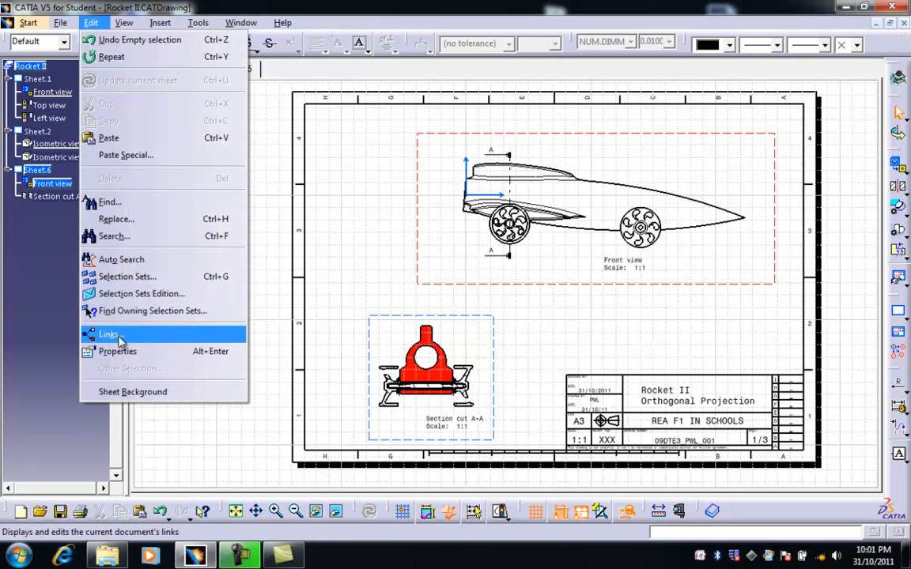
{"action": "mouse_move", "coordinate": [133, 392]}
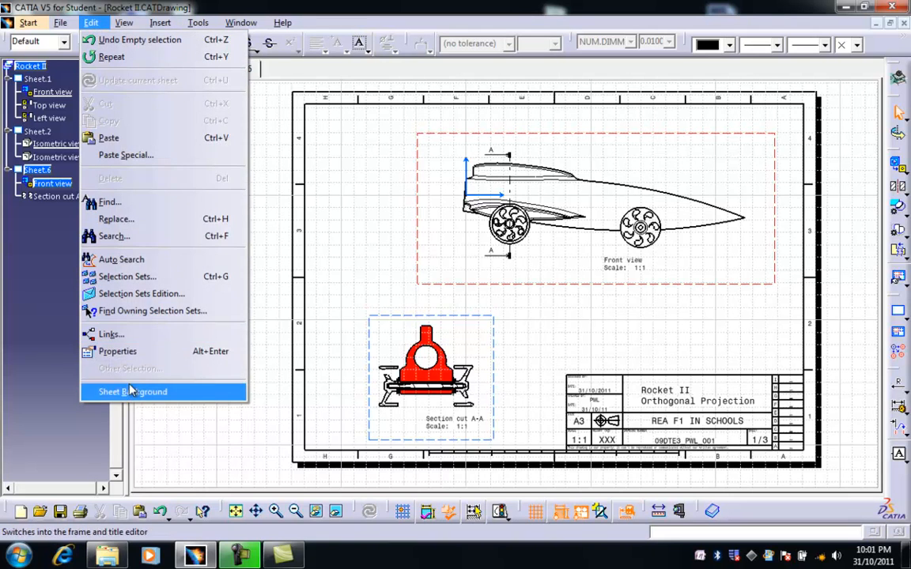
{"action": "left_click", "coordinate": [133, 392]}
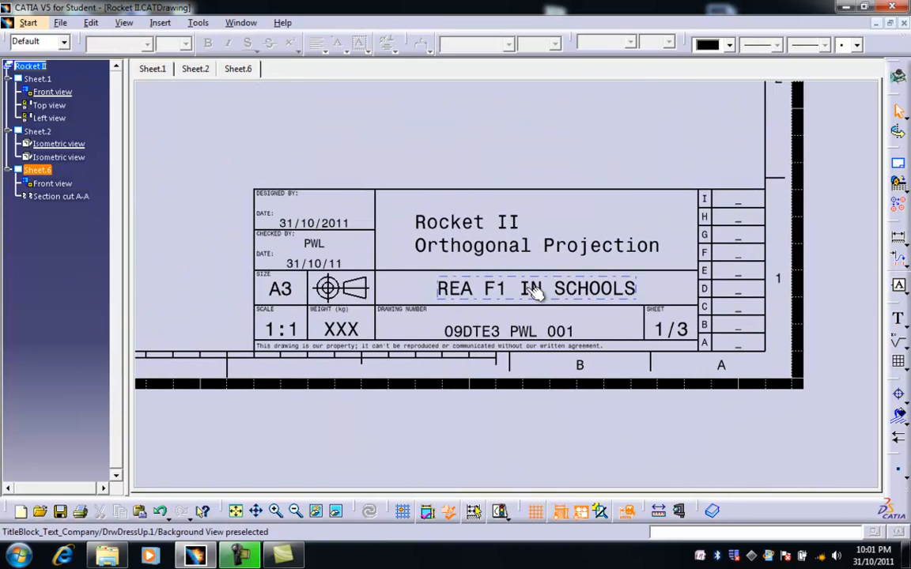
{"action": "double_click", "coordinate": [537, 234]}
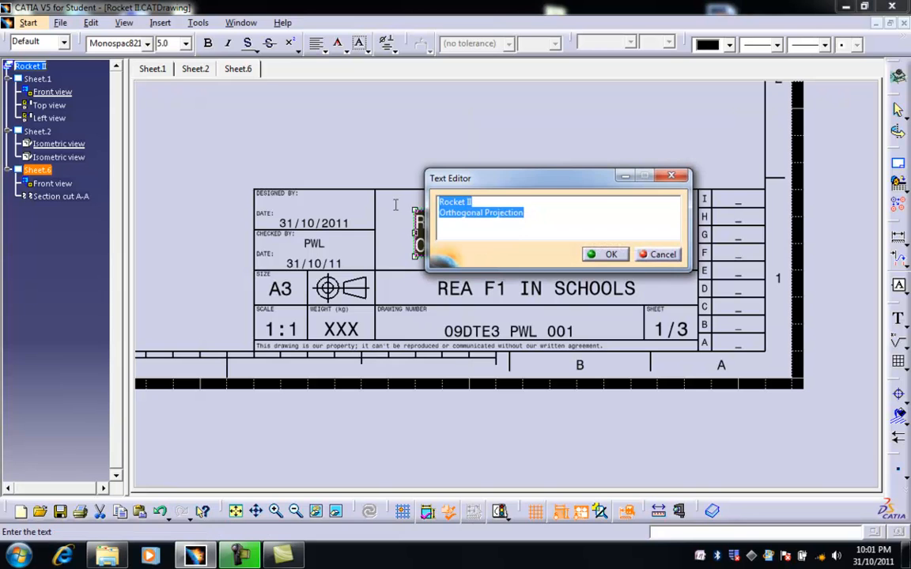
{"action": "type", "text": "Sec"}
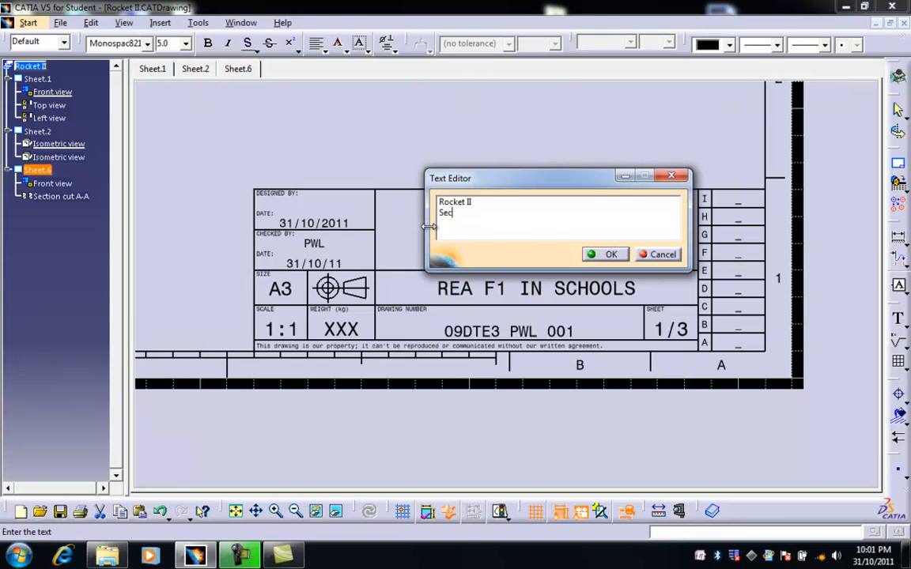
{"action": "type", "text": "tio"}
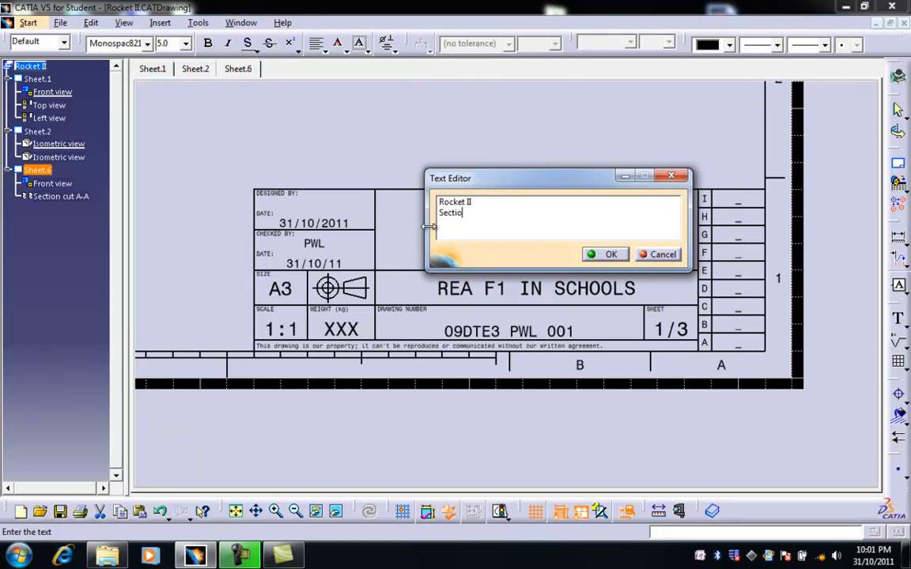
{"action": "type", "text": "n"}
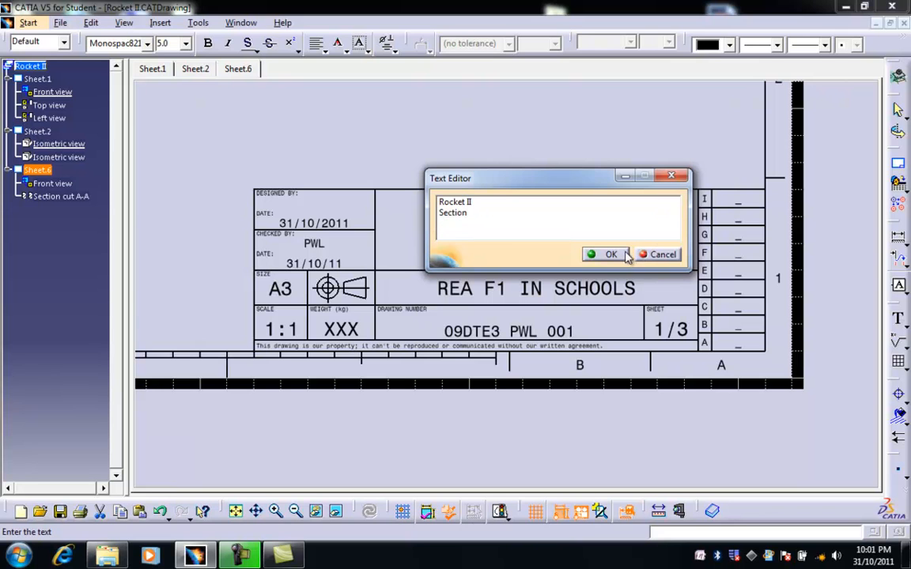
{"action": "left_click", "coordinate": [610, 253]}
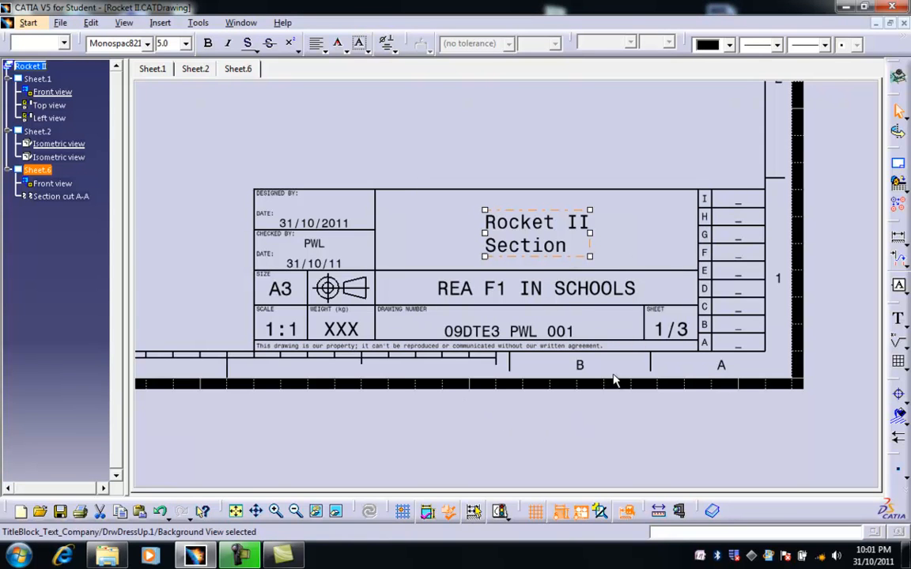
Change the title block sheet number to 3/3.
{"action": "double_click", "coordinate": [671, 330]}
{"action": "type", "text": "3/3"}
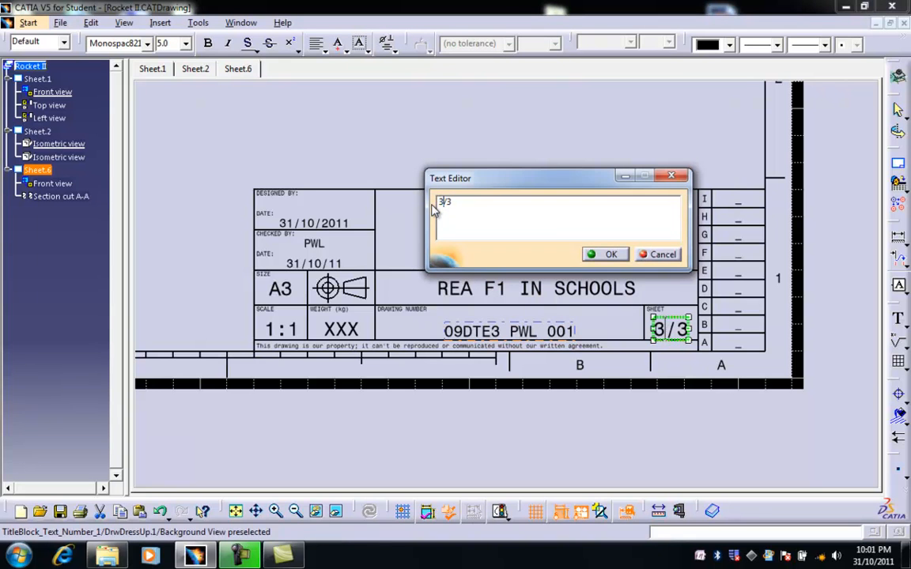
{"action": "left_click", "coordinate": [604, 253]}
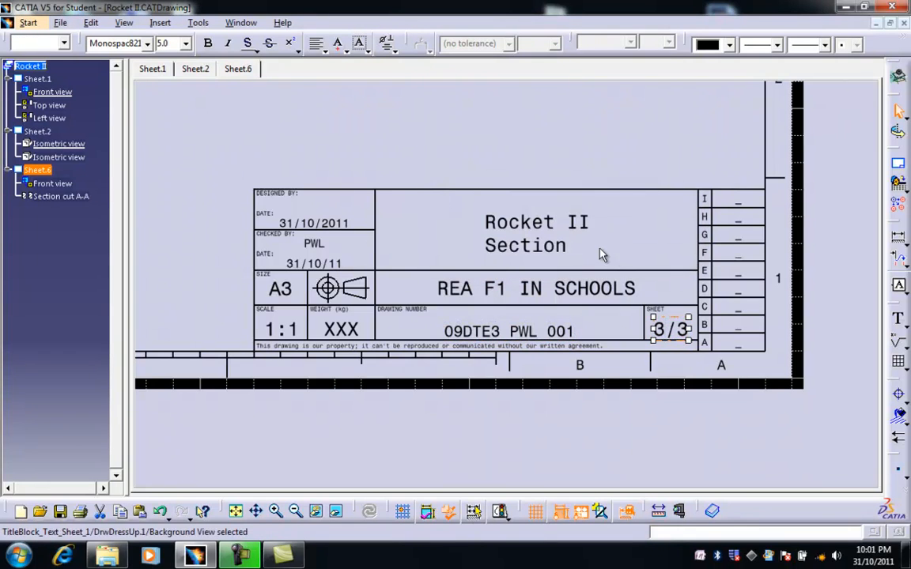
{"action": "left_click", "coordinate": [90, 22]}
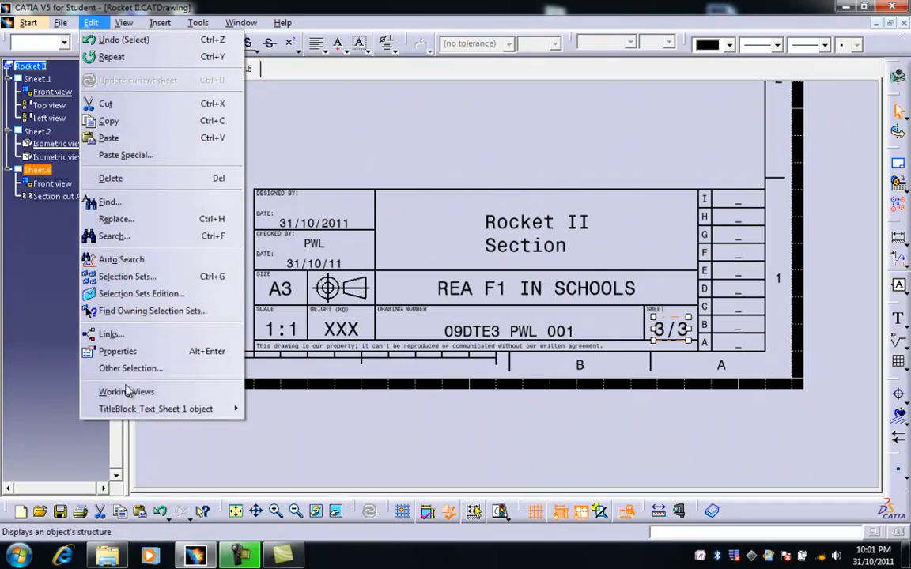
Return to Working Views and show Sheet.1 with the top, front and left views.
{"action": "left_click", "coordinate": [450, 287]}
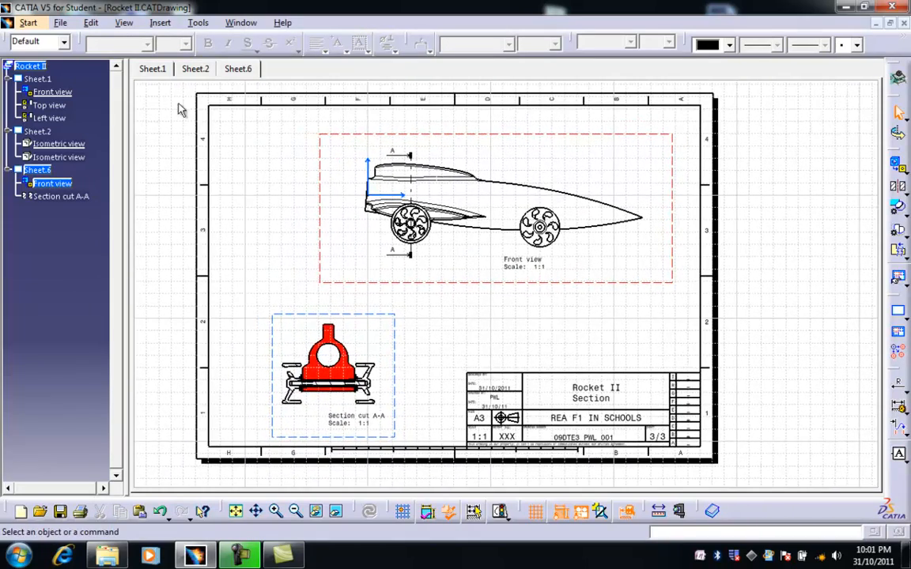
{"action": "left_click", "coordinate": [151, 69]}
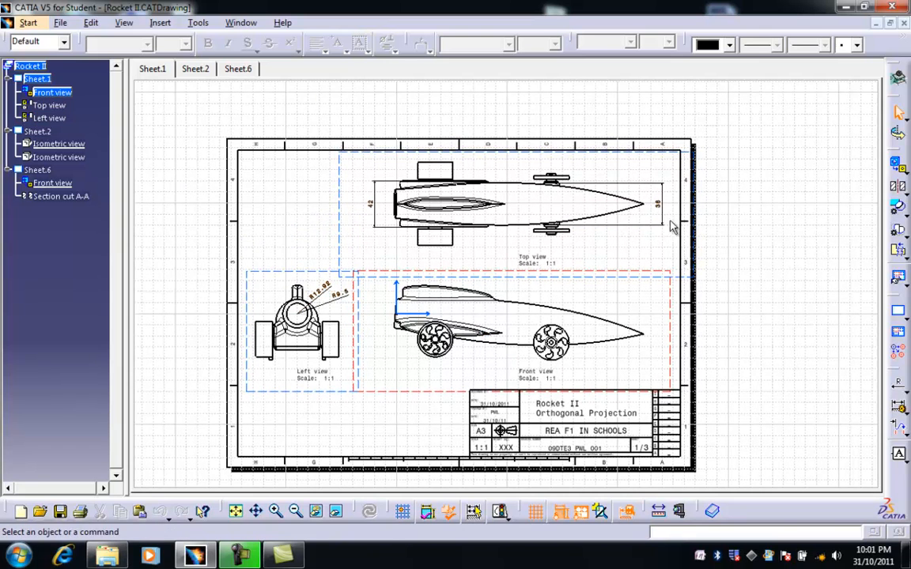
{"action": "mouse_move", "coordinate": [664, 213]}
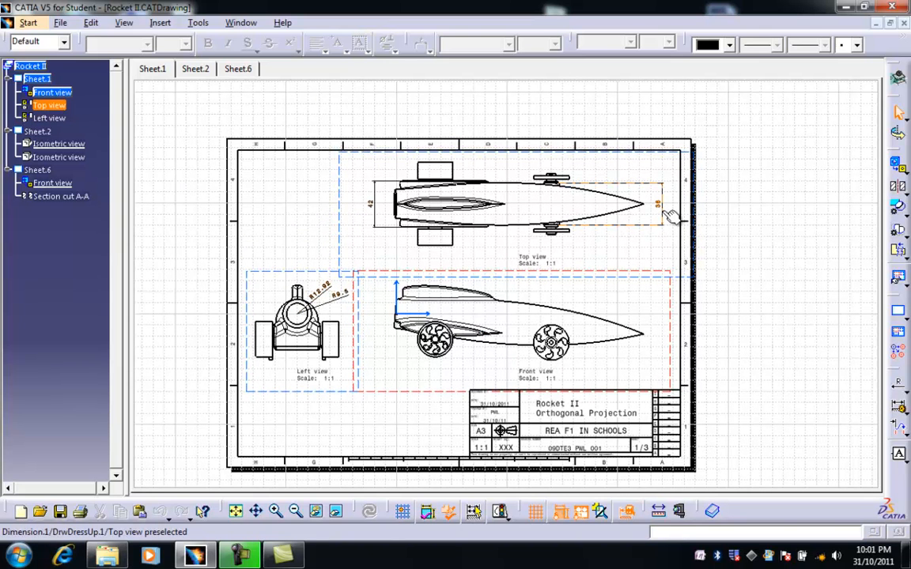